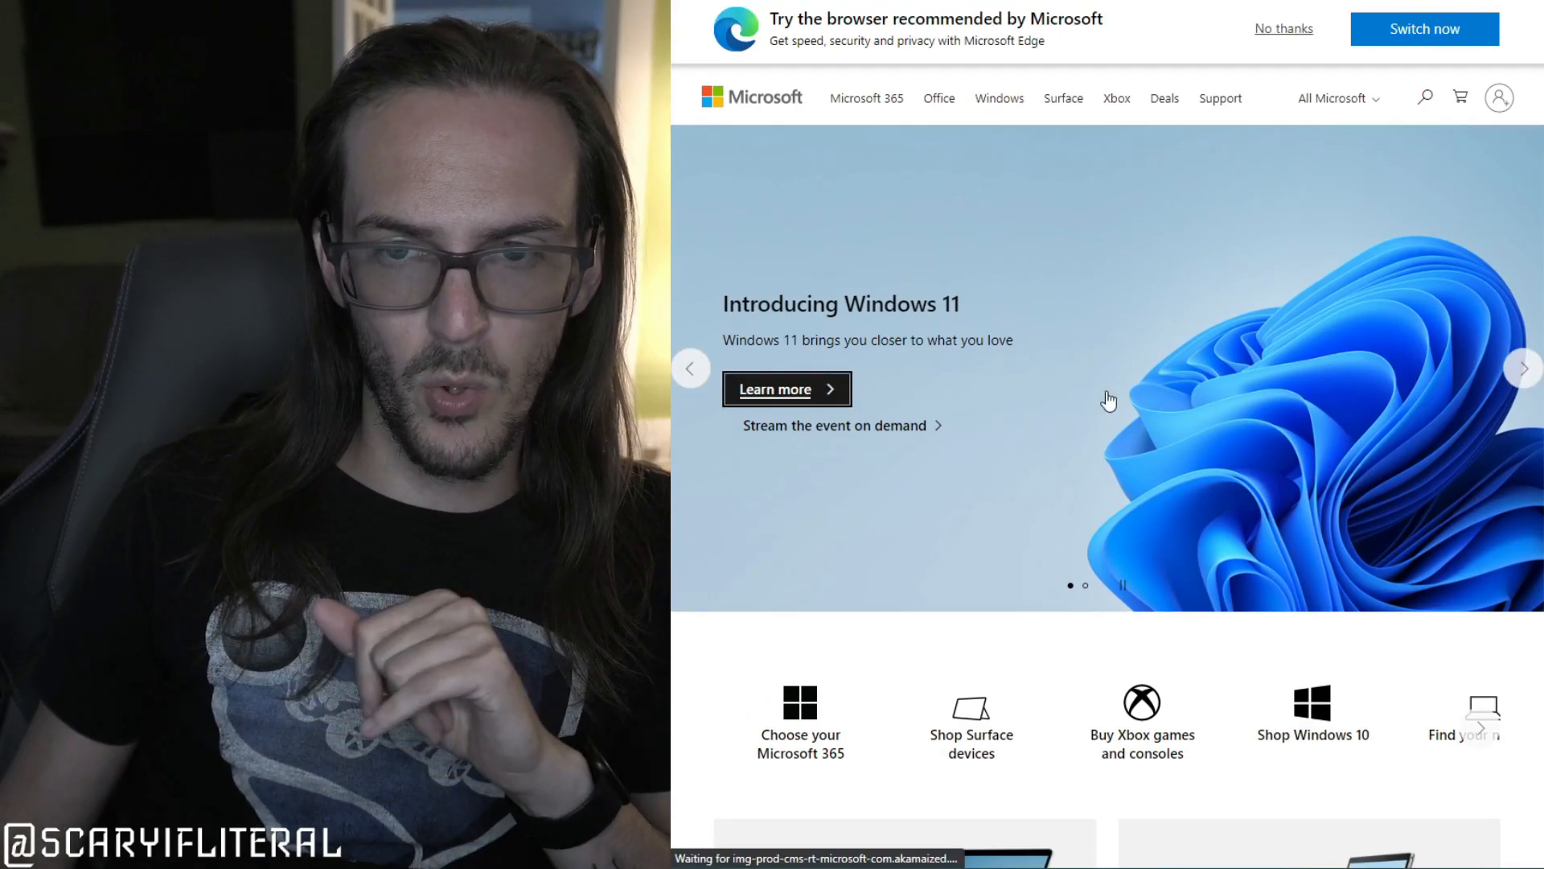
scroll(down, 3)
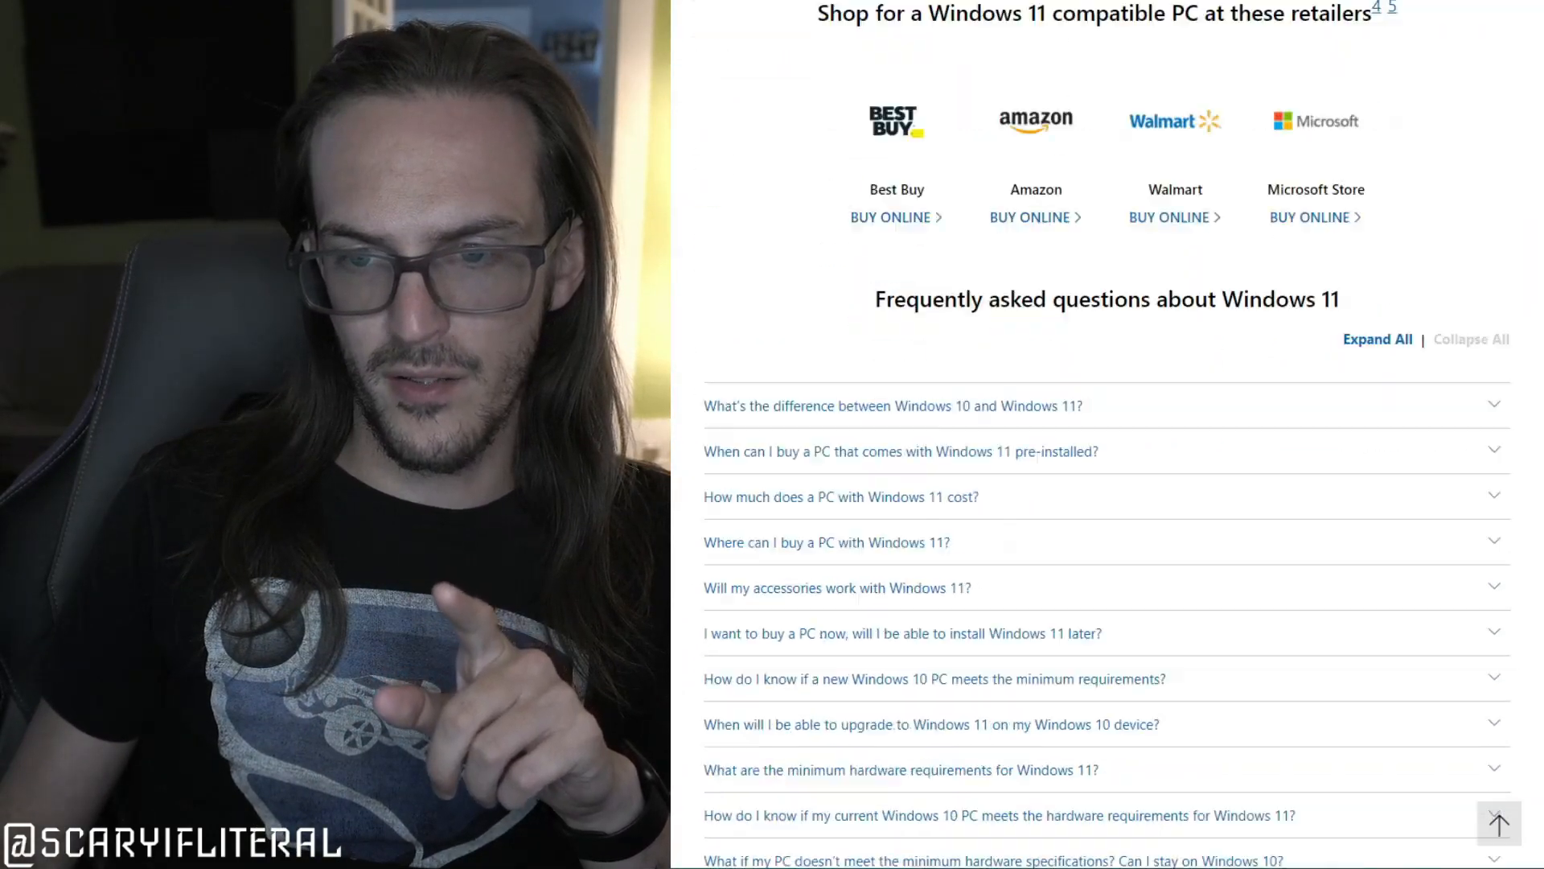
scroll(up, 3)
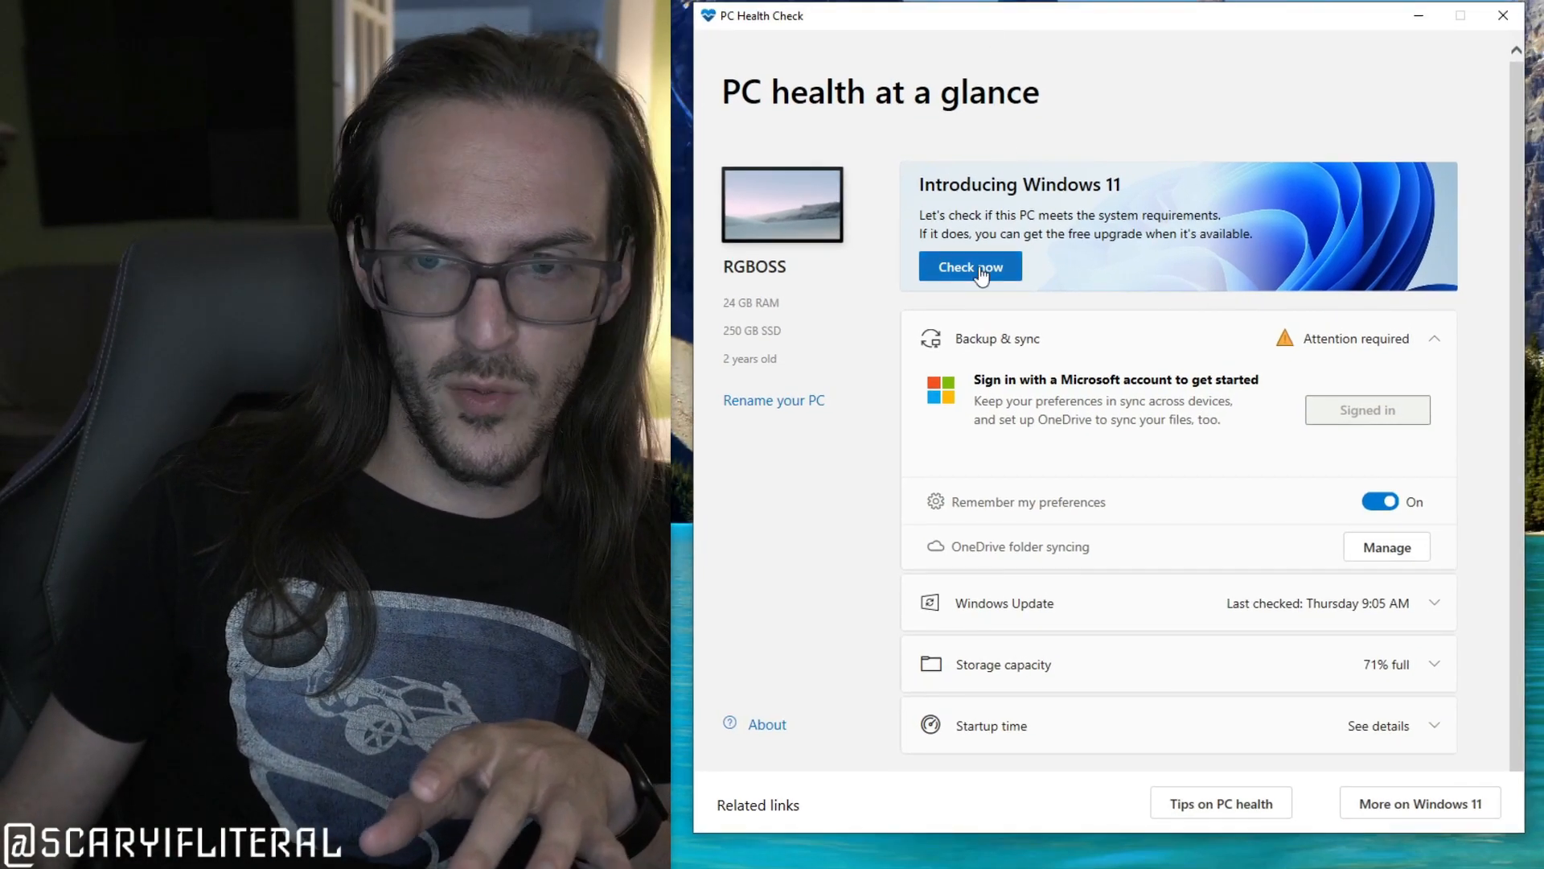
mouse_move(1150, 359)
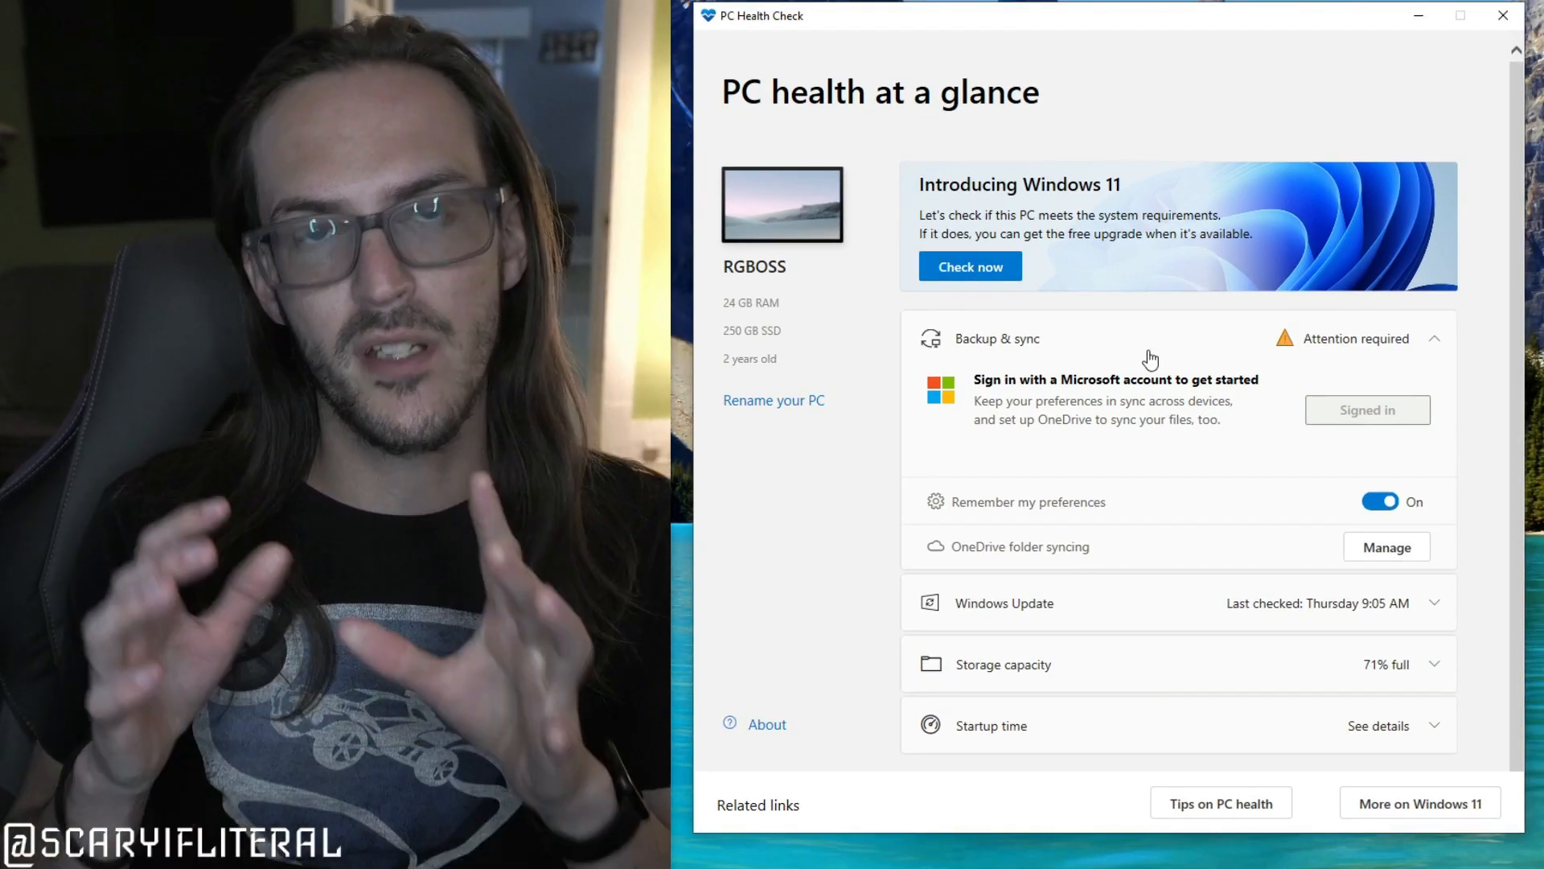
mouse_move(1162, 56)
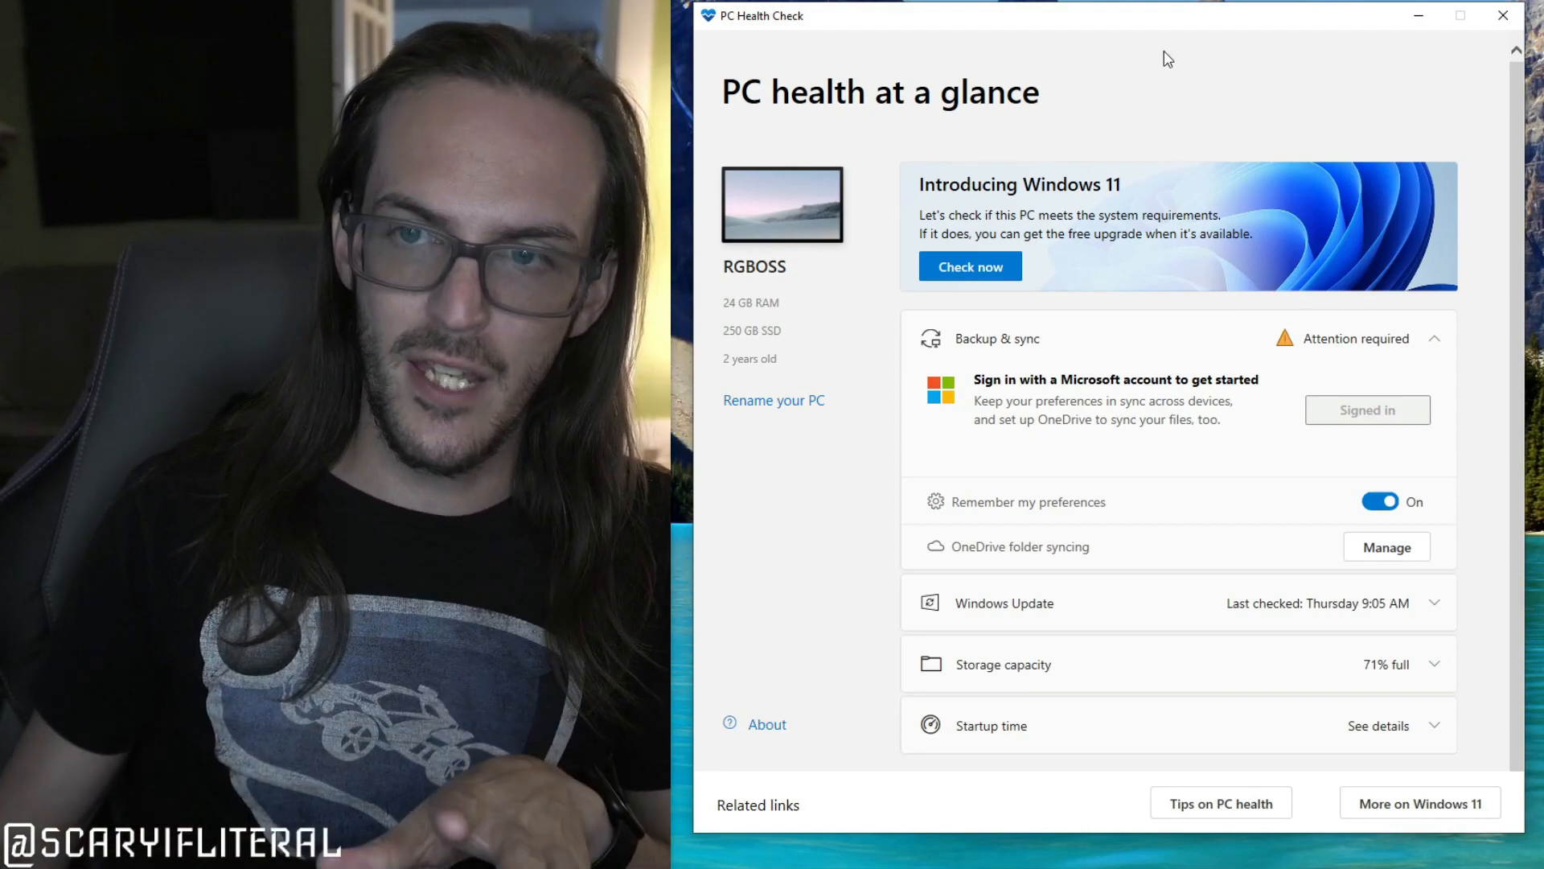